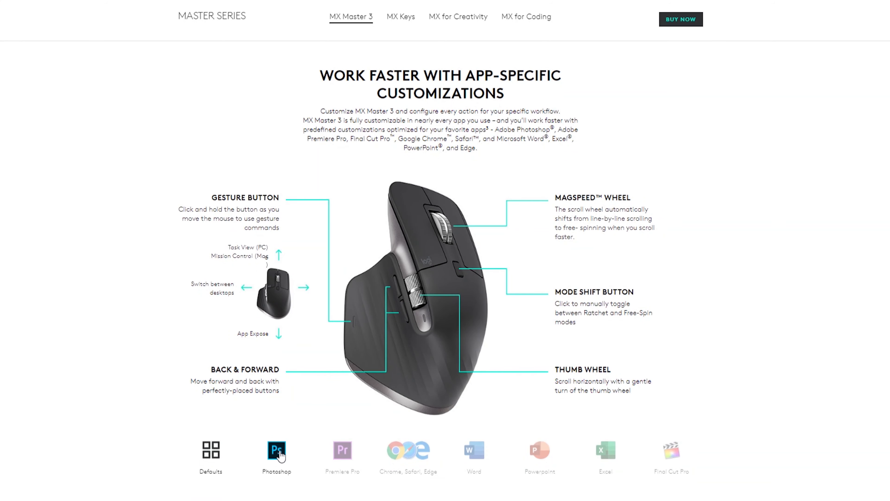
# Step: View the MX Master 3 button mappings for Premiere Pro, PowerPoint and the browsers in turn
pyautogui.click(408, 453)
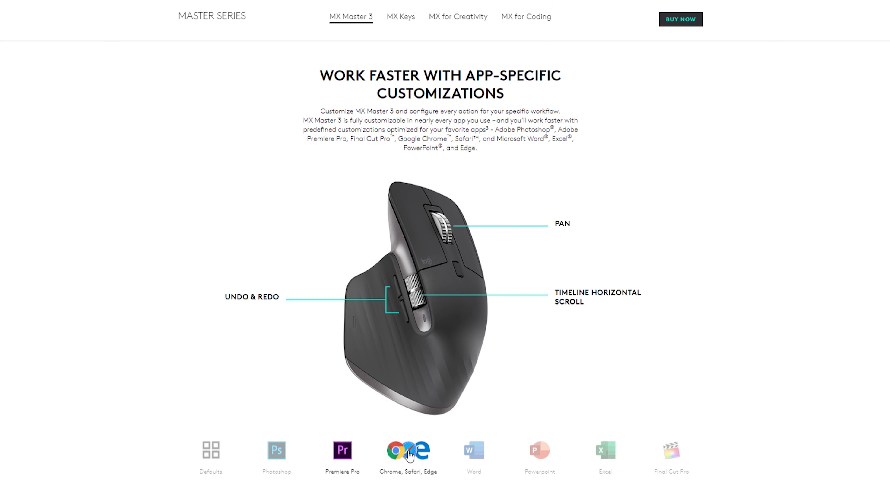
pyautogui.click(540, 456)
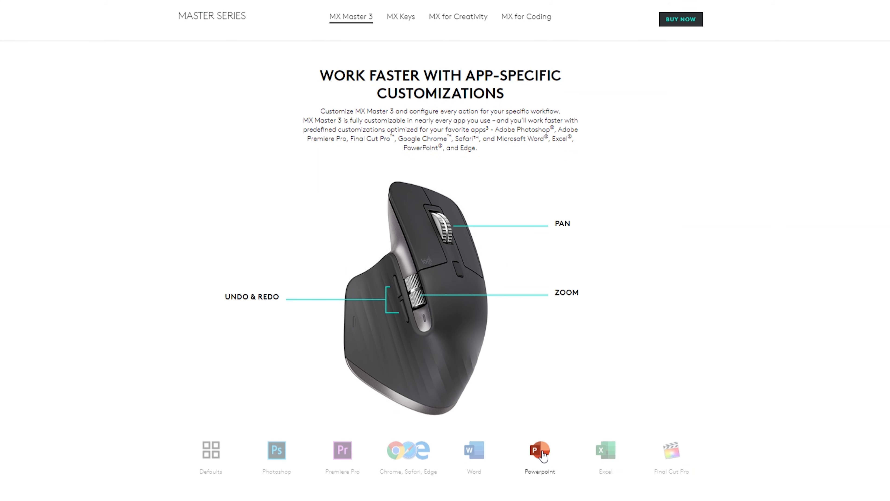
pyautogui.click(671, 454)
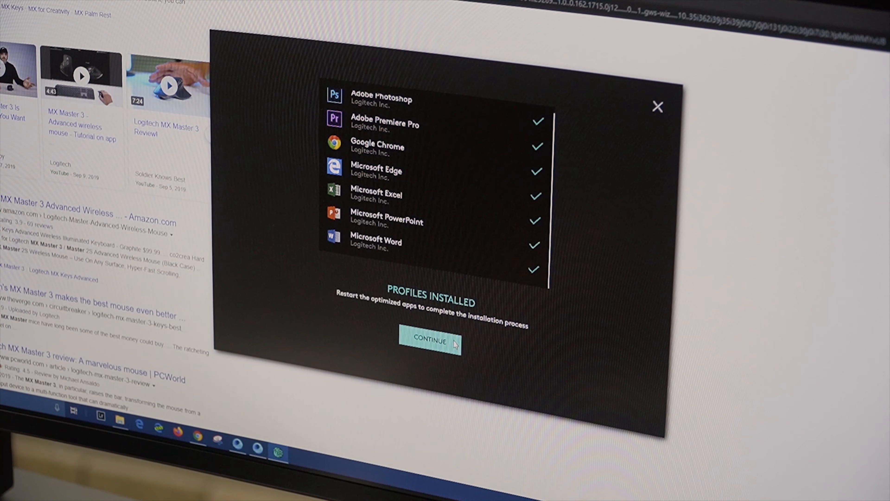
# Step: Confirm the installed profiles and return to the MX Master 3 mouse settings page
pyautogui.click(433, 342)
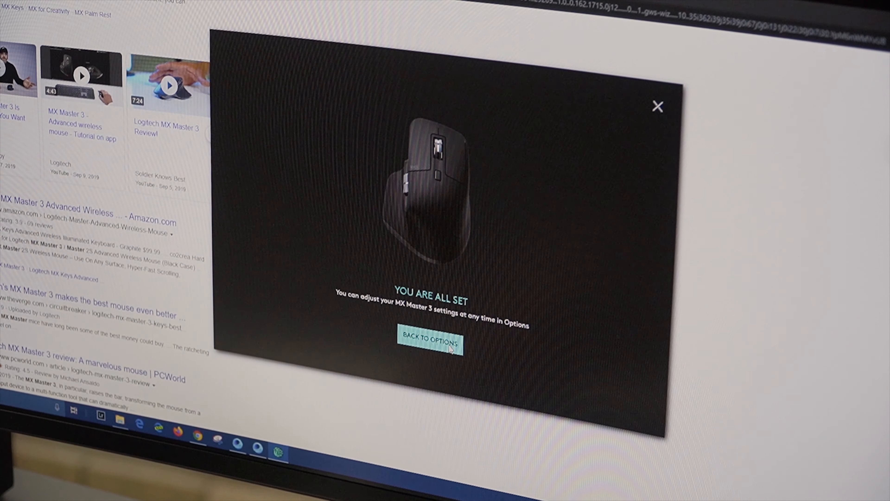
pyautogui.click(429, 340)
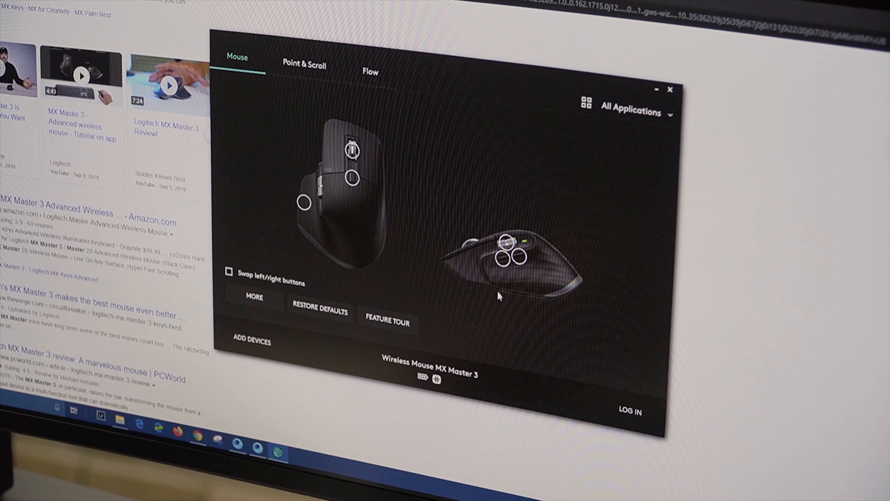